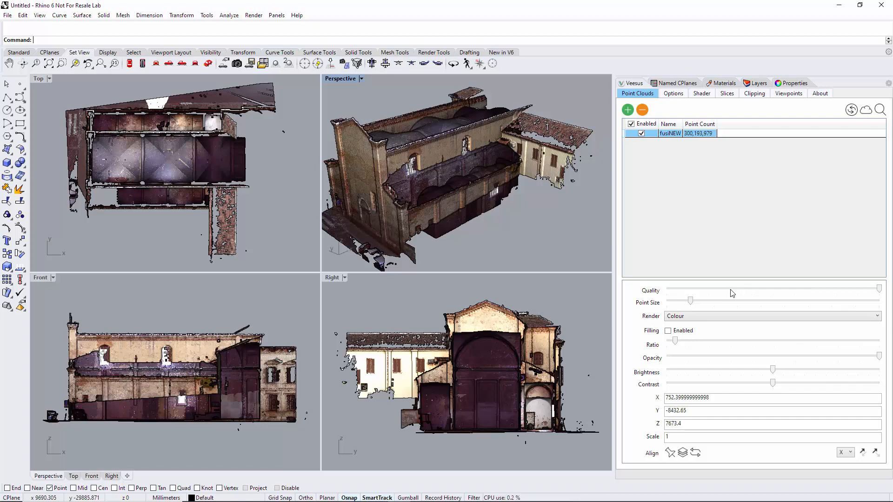
# Create a Clip region trimming the adjacent building from the church scan
pyautogui.moveTo(467, 171); pyautogui.dragTo(558, 233)
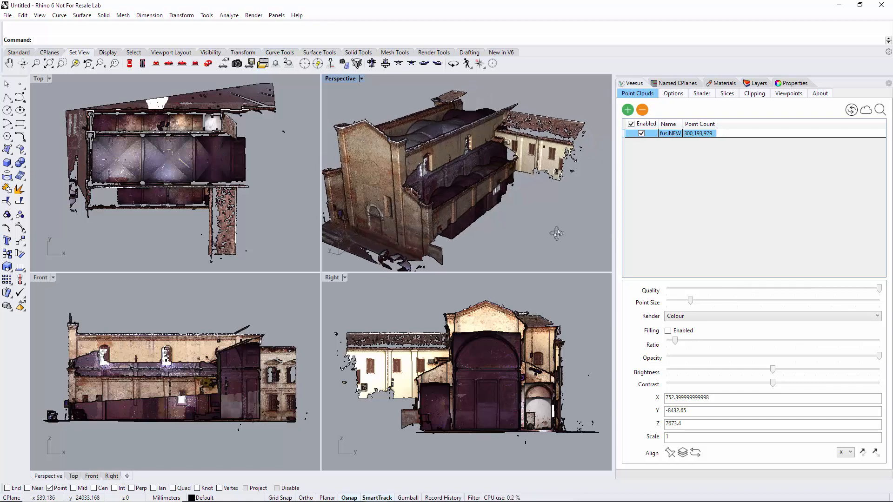
pyautogui.moveTo(556, 232); pyautogui.dragTo(491, 237)
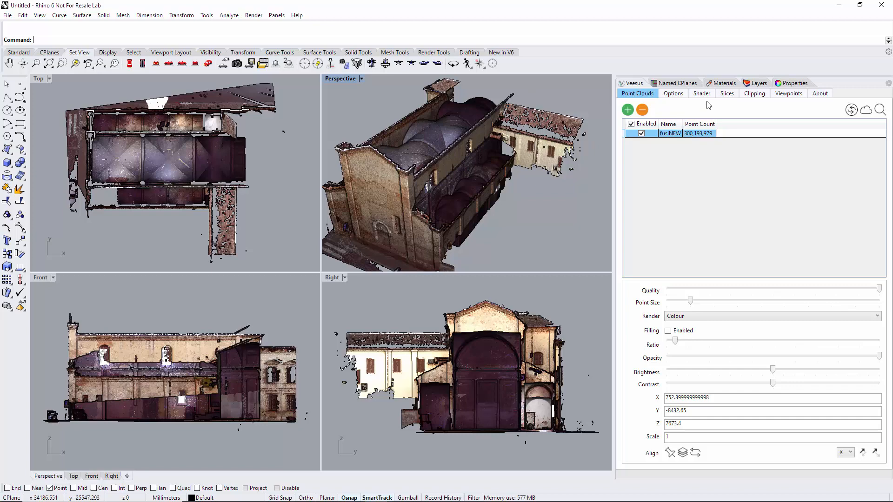
pyautogui.click(754, 93)
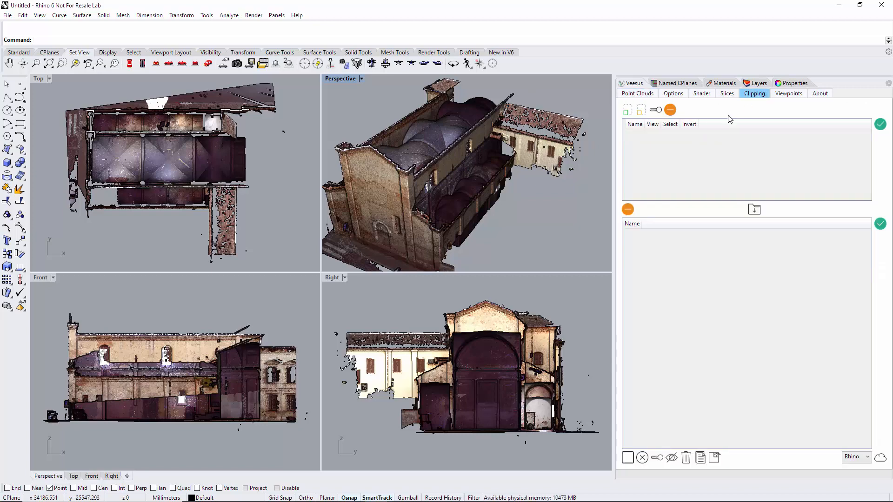
pyautogui.click(626, 109)
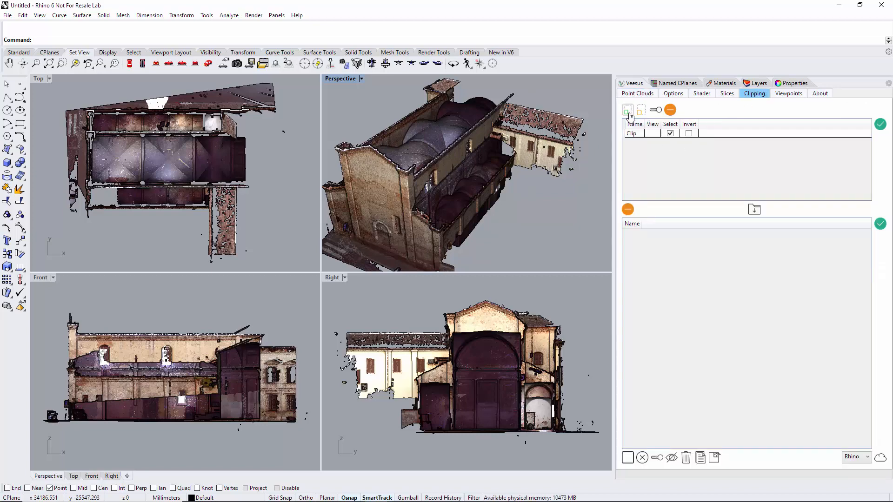
pyautogui.click(626, 110)
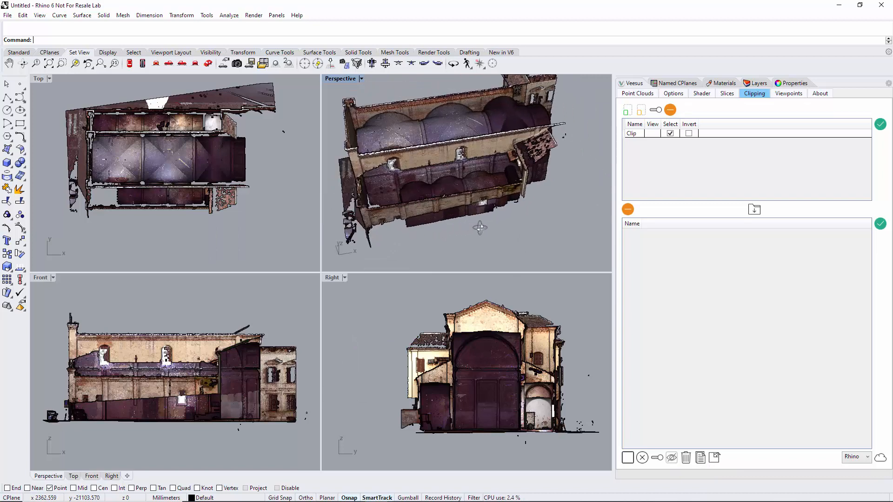
pyautogui.moveTo(478, 227); pyautogui.dragTo(519, 215)
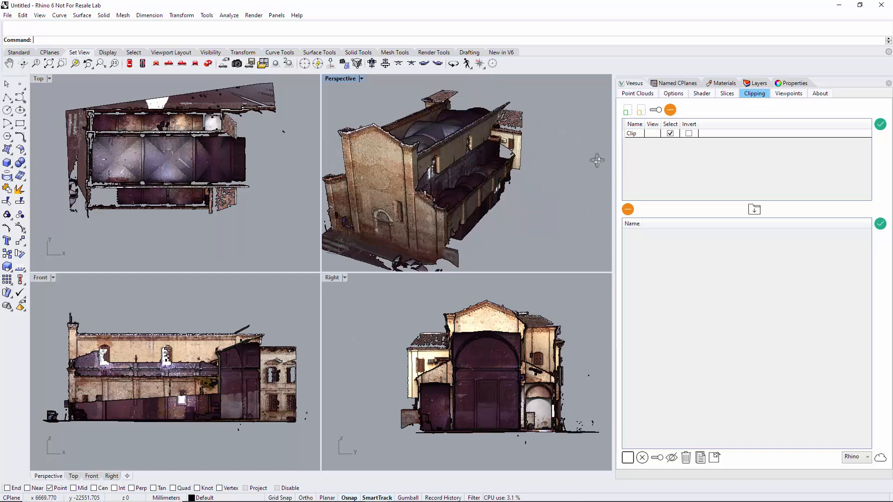
# Remove the Clip entry from the Clipping list and confirm, leaving it empty
pyautogui.click(632, 133)
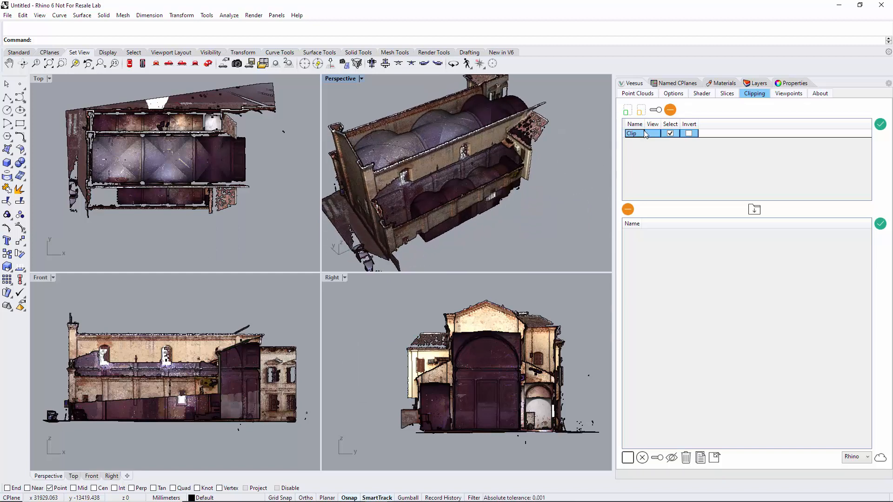
pyautogui.click(628, 209)
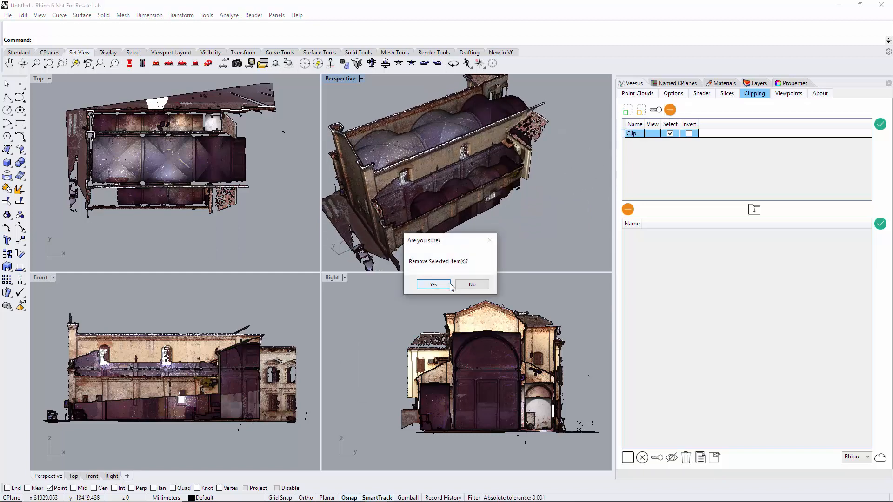
pyautogui.click(432, 285)
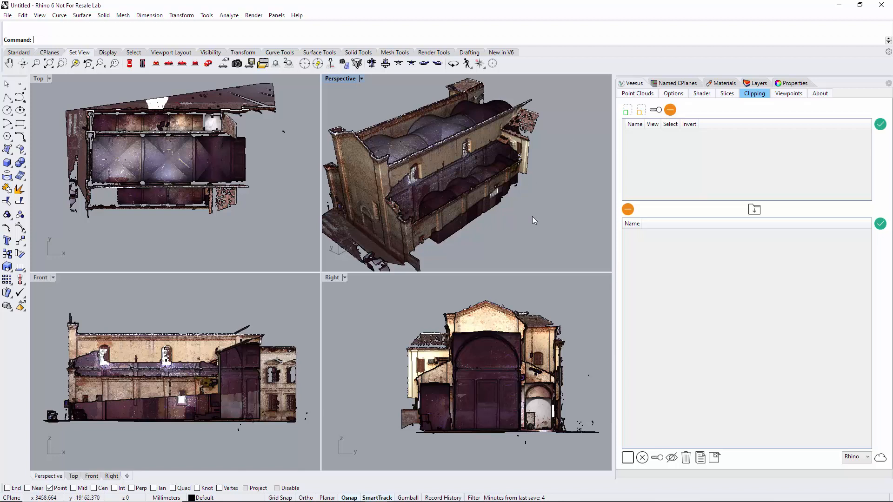
pyautogui.moveTo(591, 173)
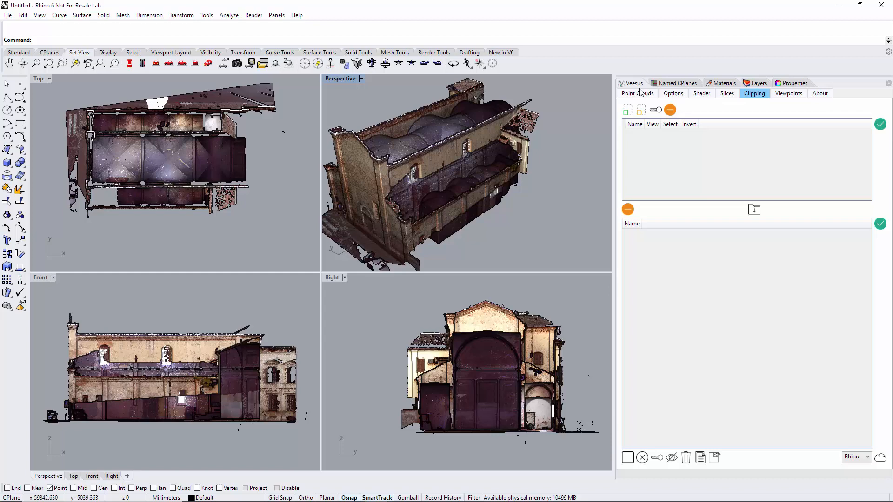
# Remove the fusiNEW point cloud from the Point Clouds list and confirm
pyautogui.click(636, 93)
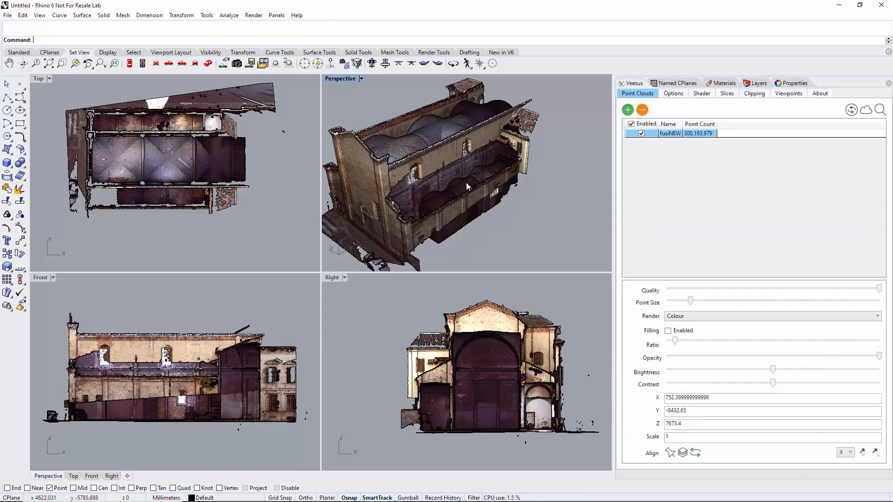
pyautogui.moveTo(520, 165)
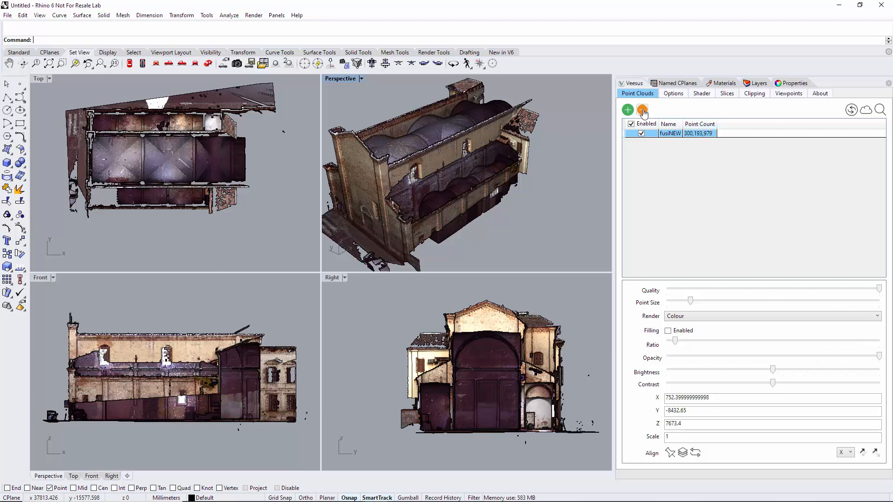
pyautogui.click(643, 110)
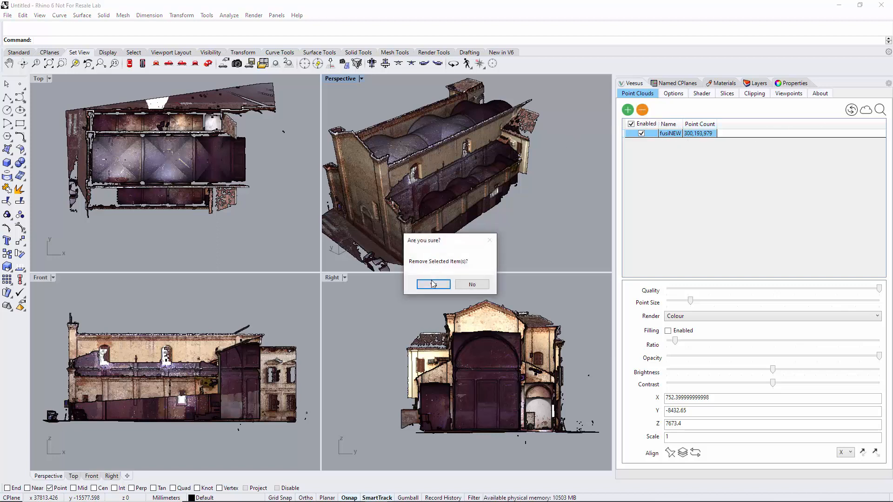
pyautogui.click(433, 285)
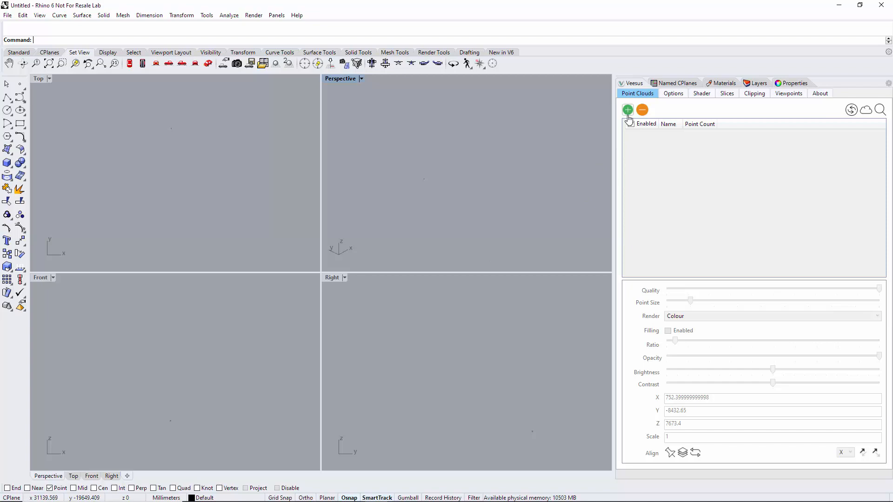
# Reload the cloud from the fusiNEW.vpc file, displayed in colour
pyautogui.click(627, 110)
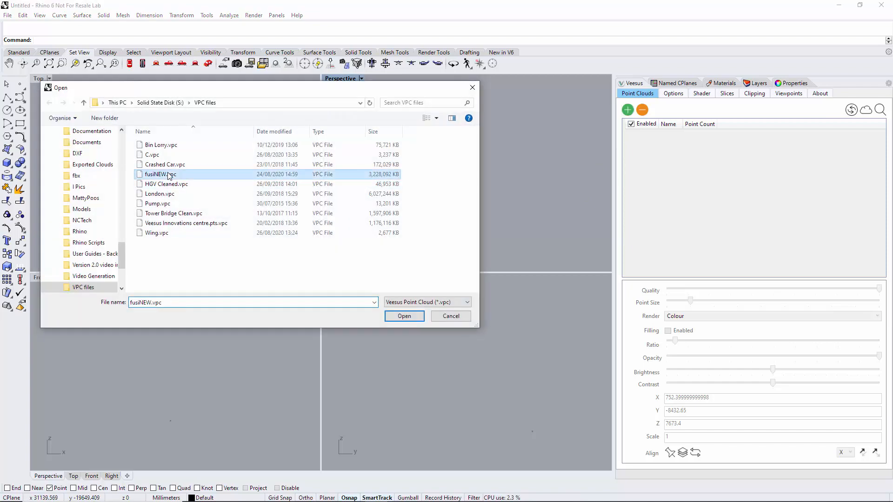
pyautogui.click(404, 316)
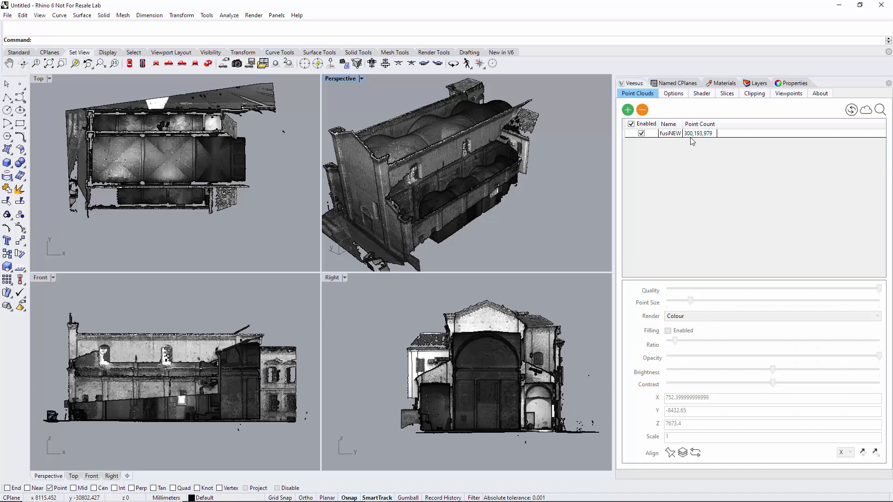
pyautogui.click(770, 316)
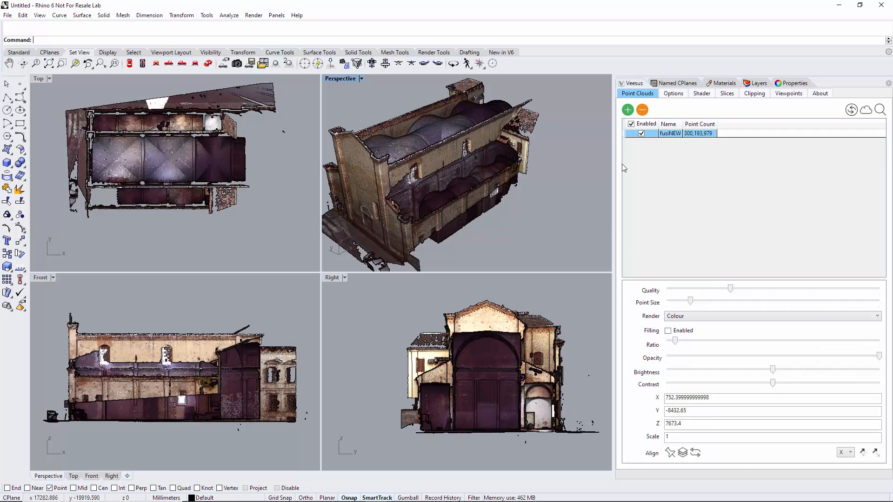
pyautogui.moveTo(851, 110)
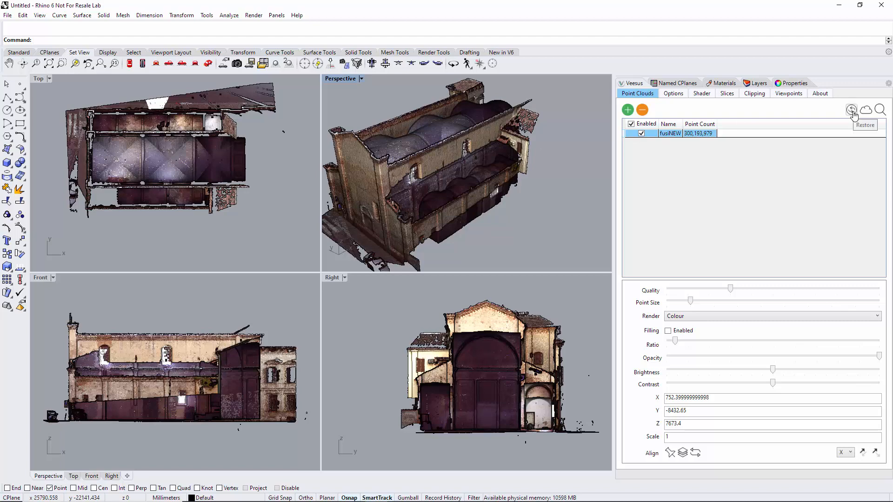
pyautogui.moveTo(829, 112)
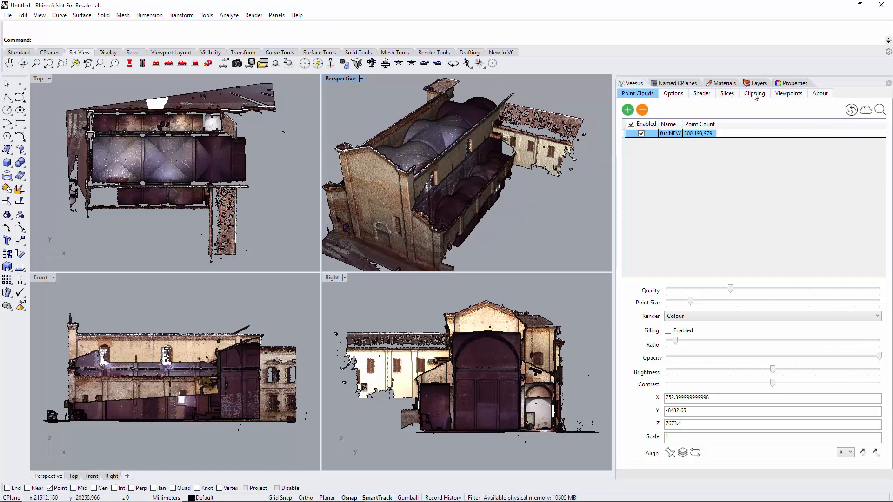
# Add a Clip region highlighting the adjacent side-building points in green
pyautogui.click(753, 93)
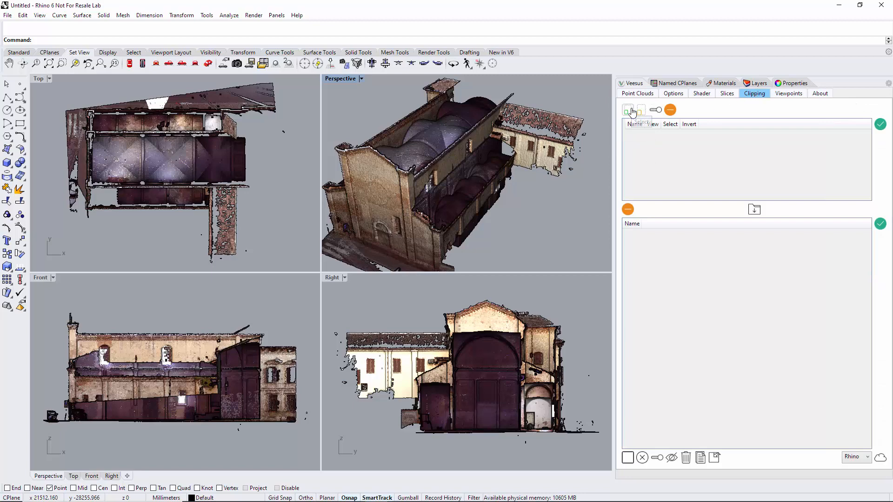
pyautogui.click(628, 110)
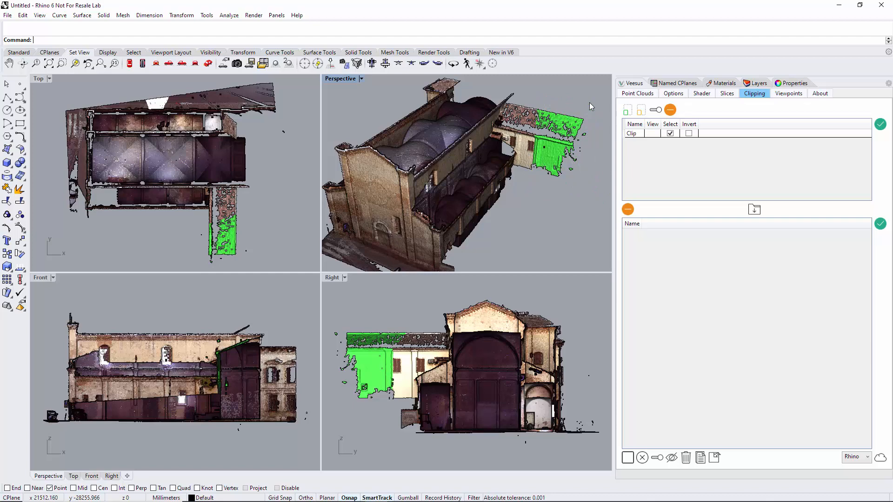
pyautogui.moveTo(668, 428)
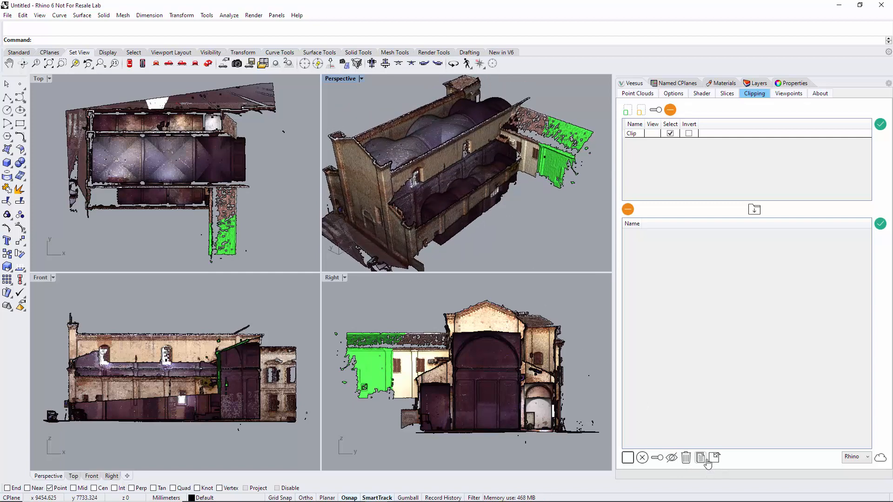
# Export the selected points as a new 'Cop' VPC file, then clear the green selection
pyautogui.click(700, 458)
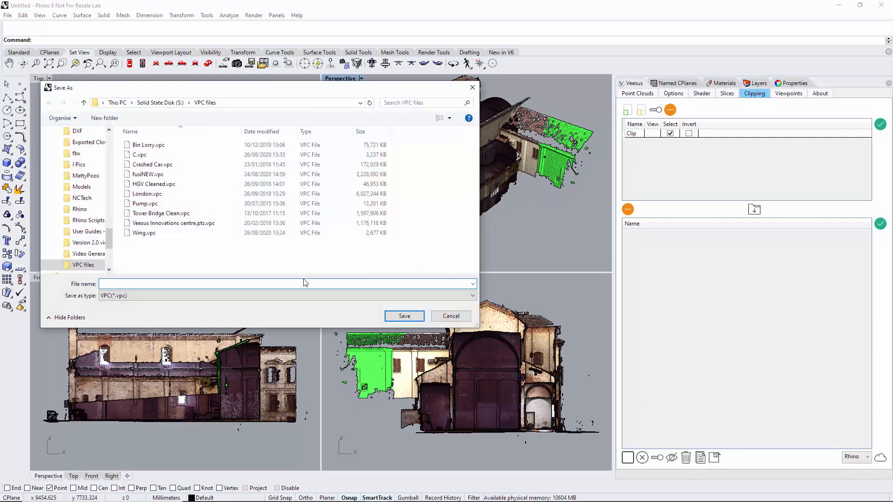
pyautogui.write('Cop')
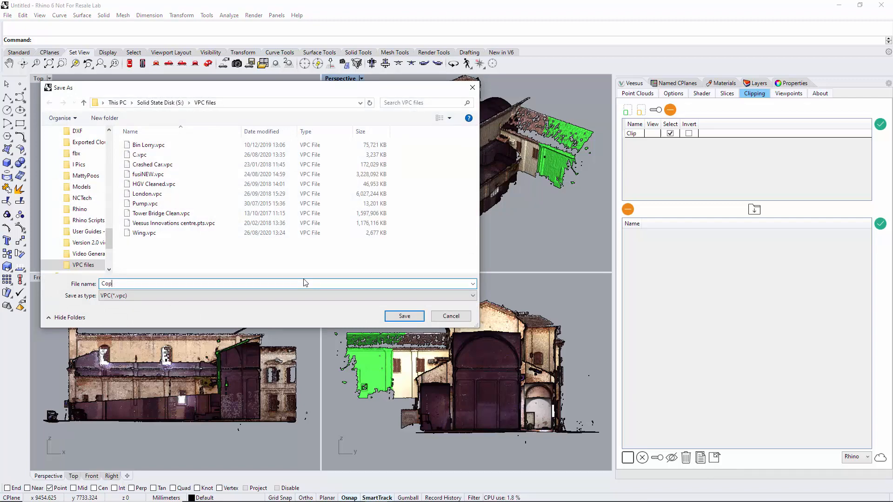
pyautogui.click(404, 316)
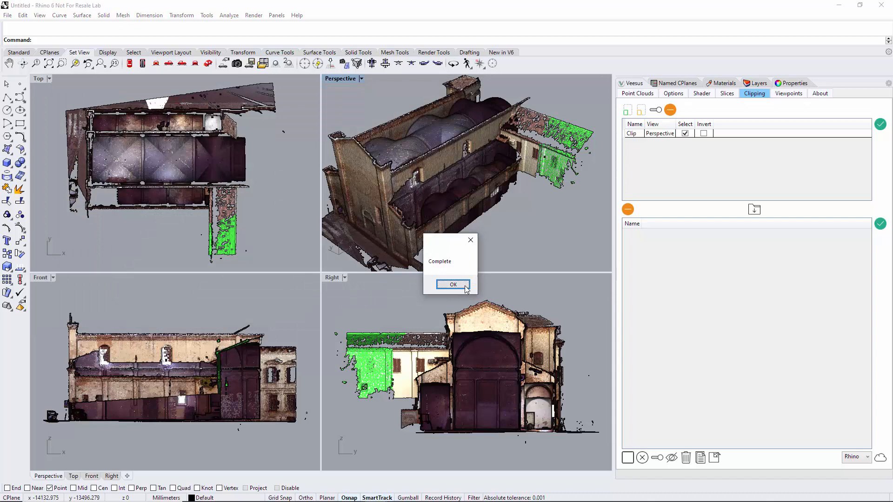
pyautogui.click(453, 285)
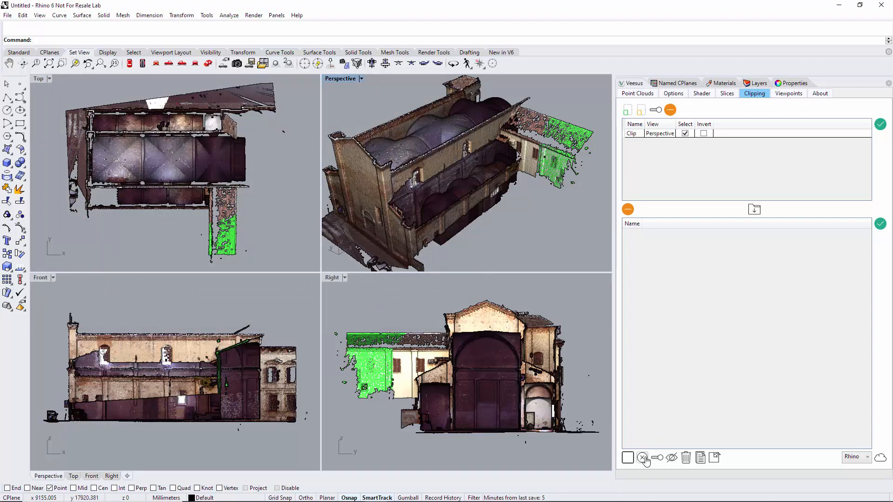
pyautogui.click(643, 458)
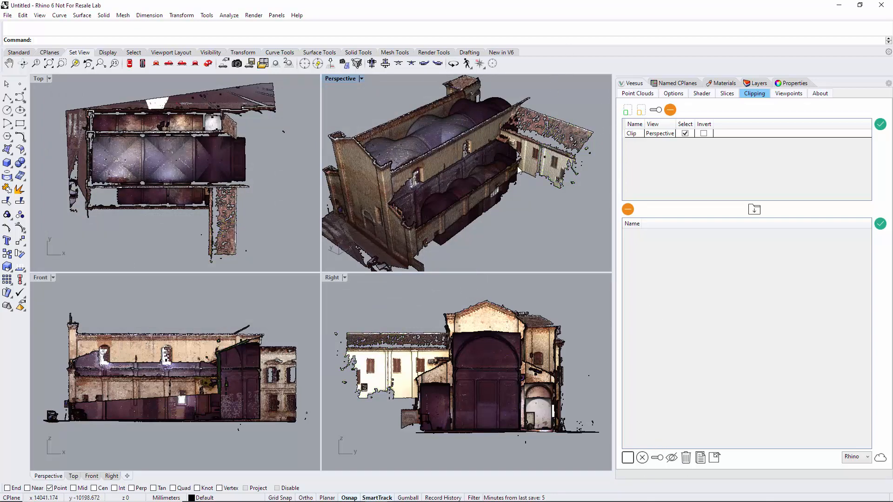
# Hide fusiNEW and view the Copy cloud alone rendered in Colour
pyautogui.click(636, 93)
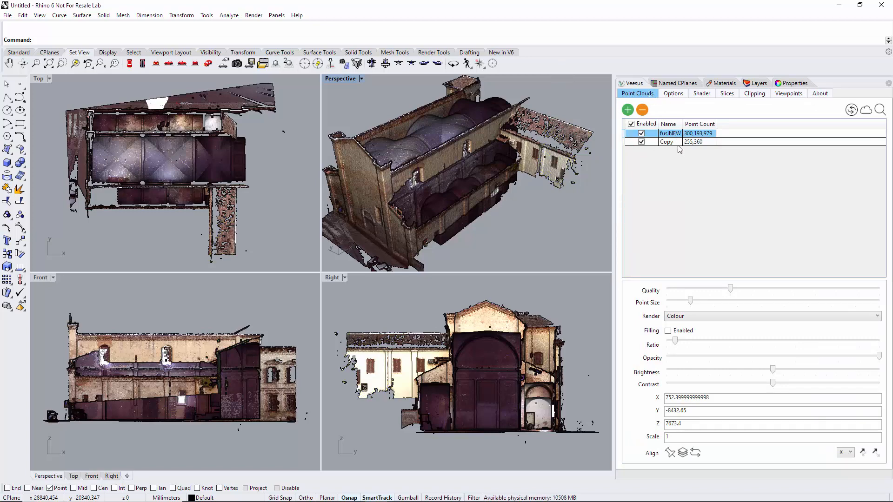
pyautogui.moveTo(679, 150)
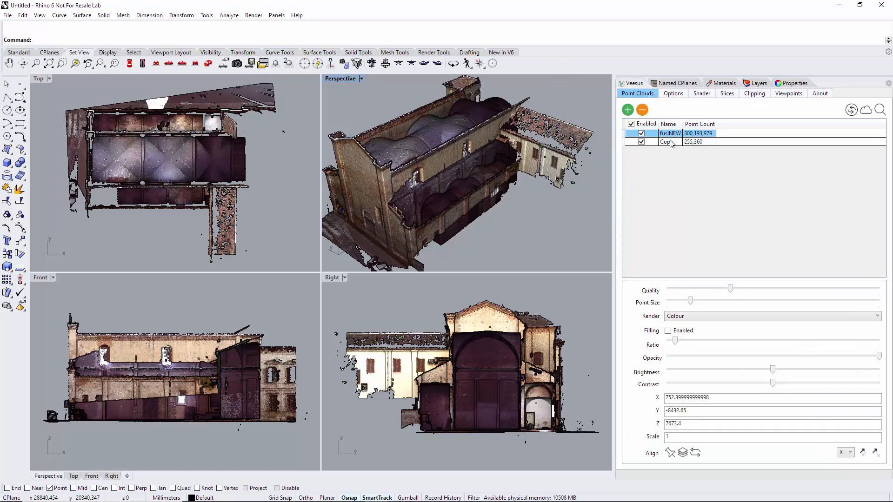
pyautogui.click(642, 141)
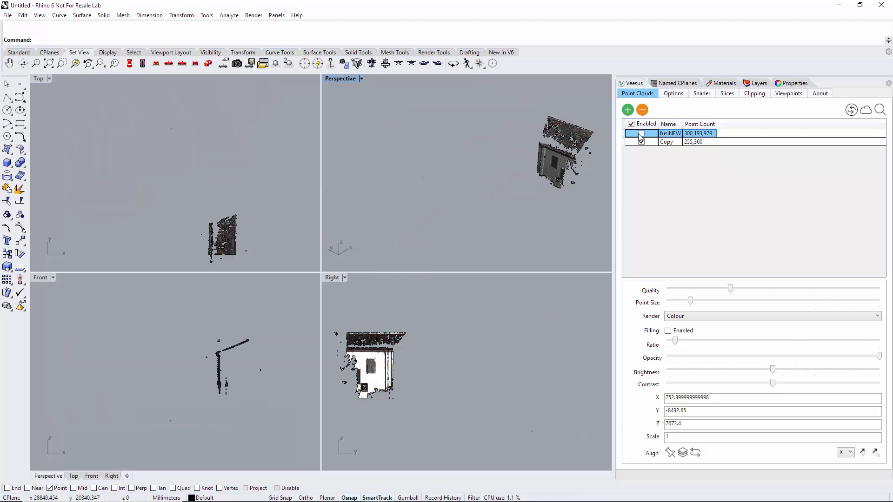
pyautogui.click(641, 133)
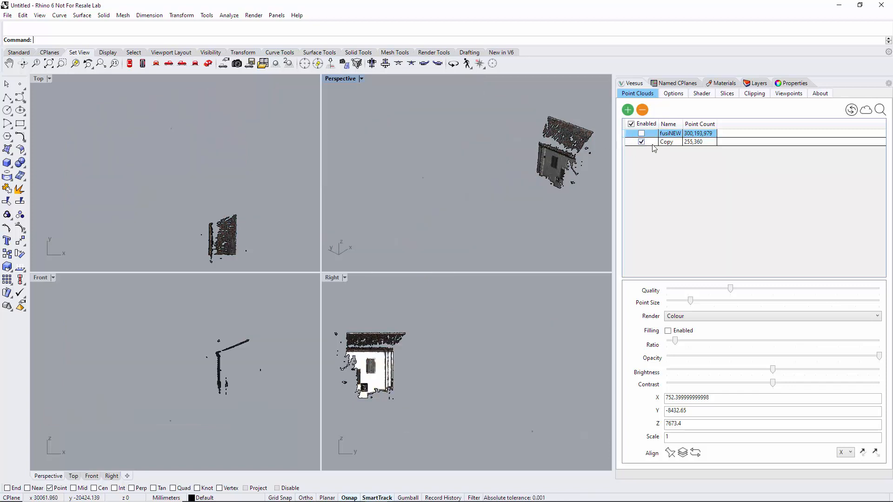
pyautogui.click(772, 317)
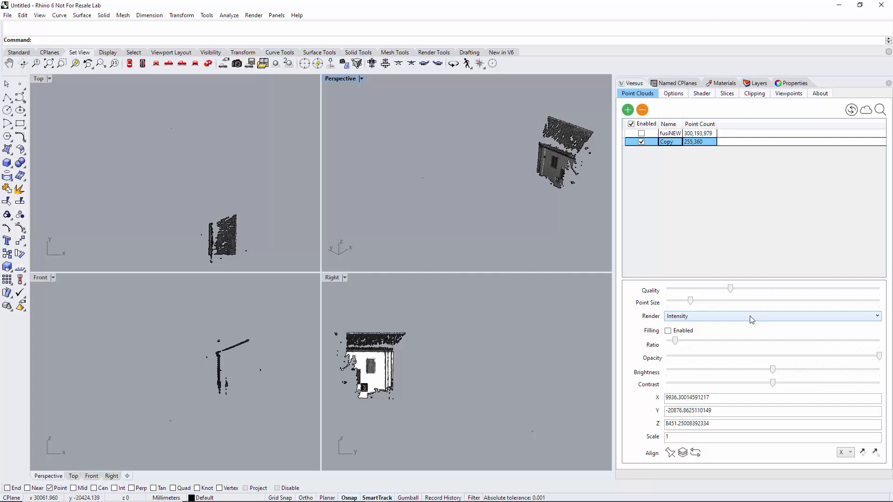
pyautogui.click(772, 316)
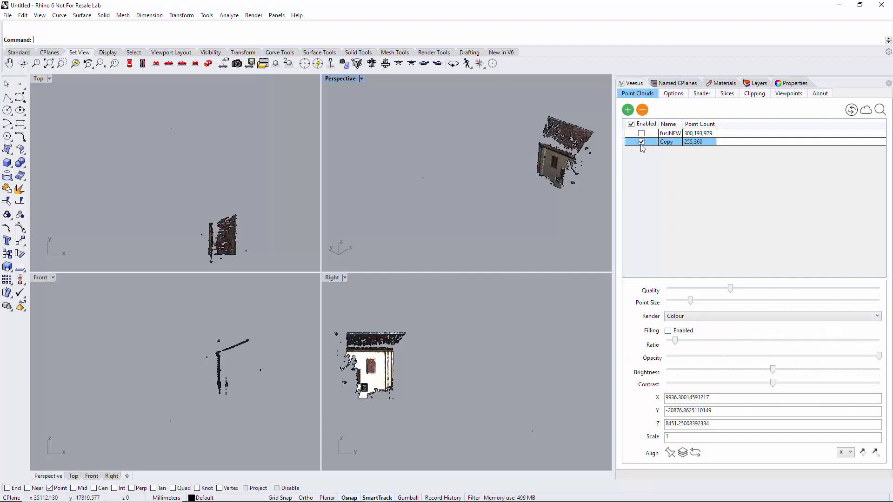
# Toggle the Copy cloud and re-enable fusiNEW so both clouds show the full church
pyautogui.click(641, 142)
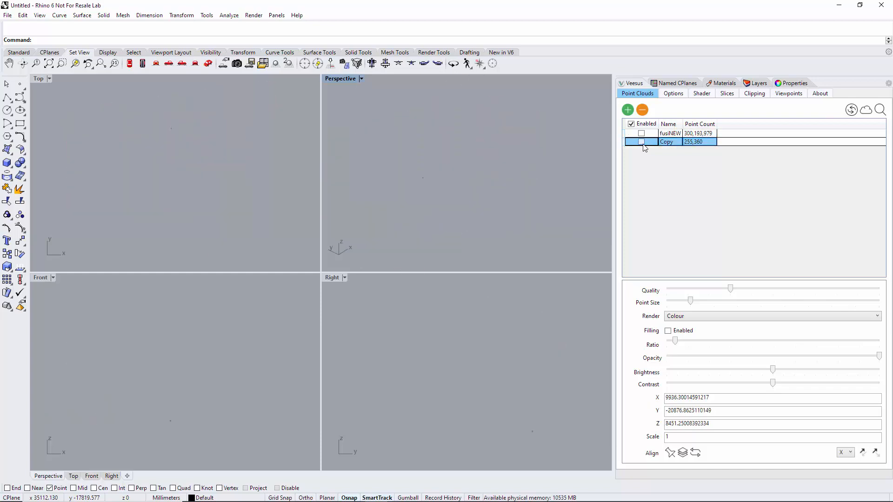
pyautogui.click(641, 141)
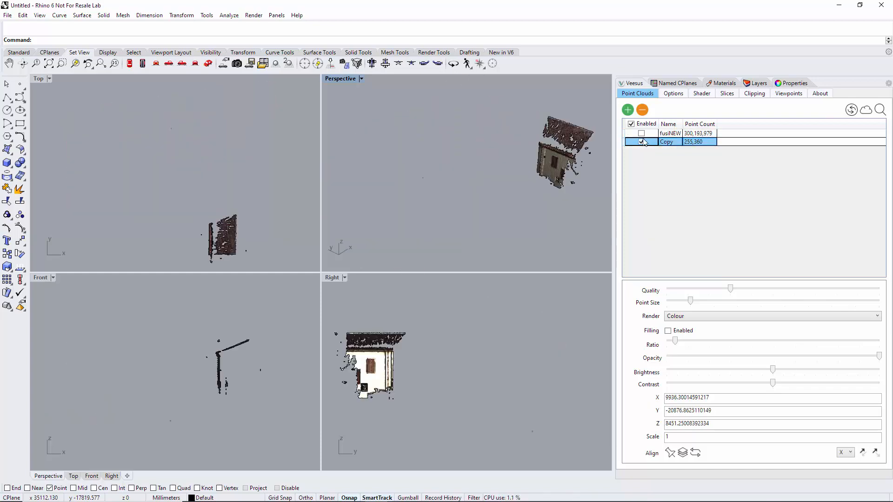
pyautogui.click(641, 133)
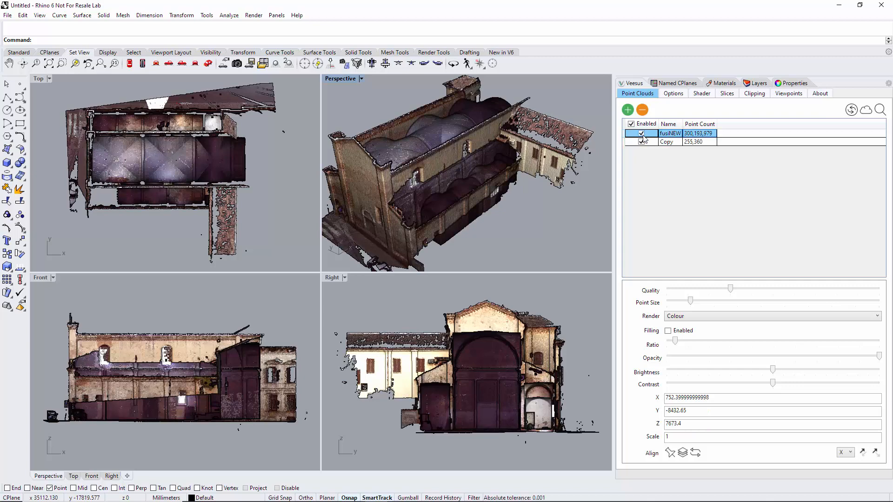
pyautogui.click(753, 93)
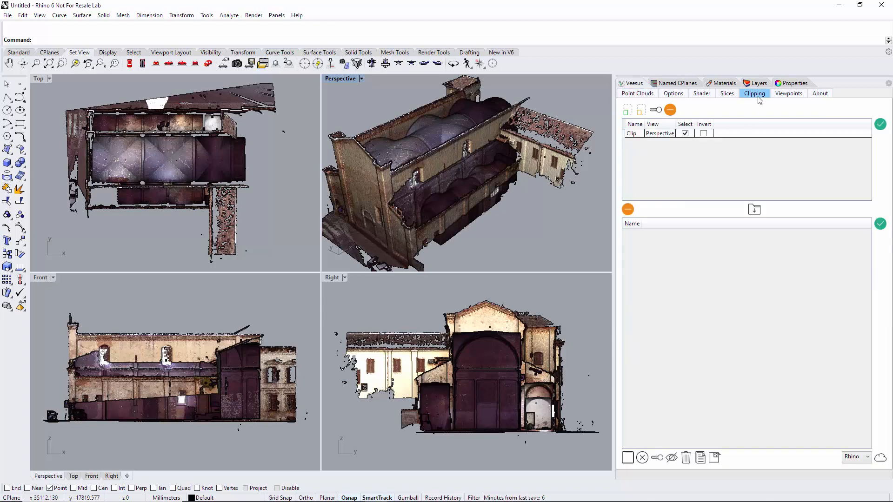